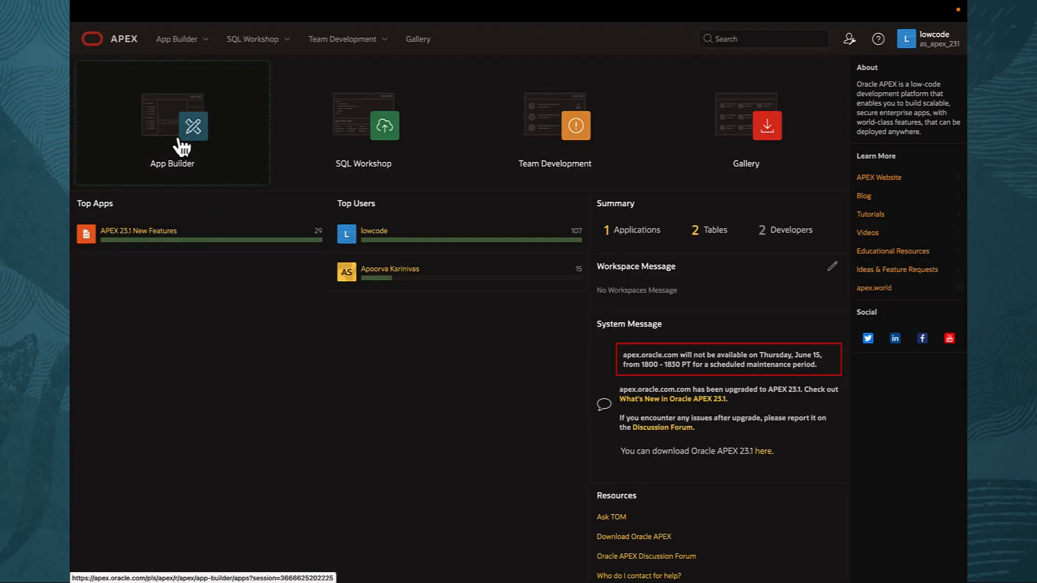
Open the APEX 23.1 New Features application from App Builder in Page Designer
{"action": "left_click", "coordinate": [192, 125]}
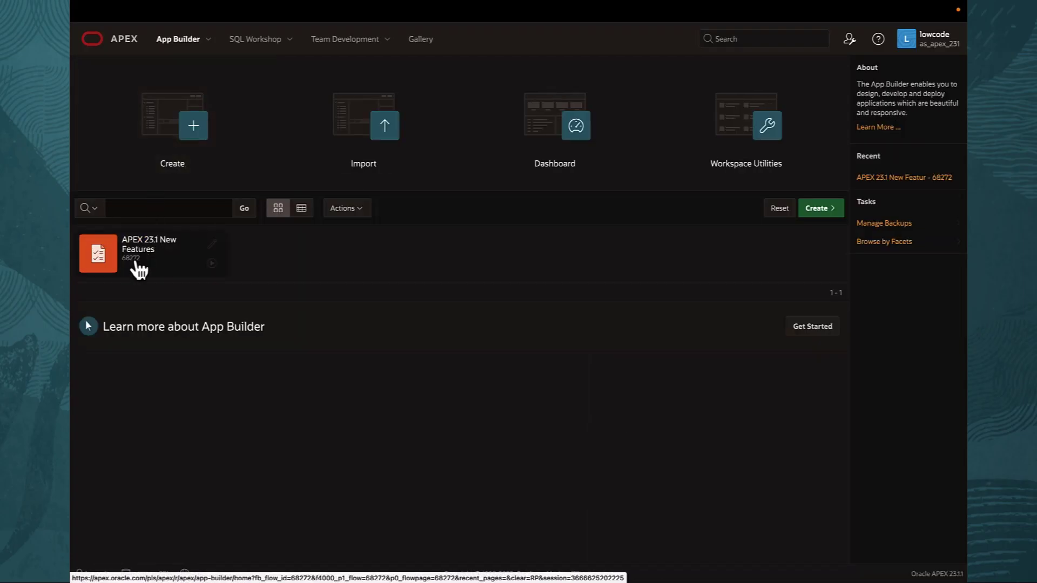
{"action": "left_click", "coordinate": [98, 254]}
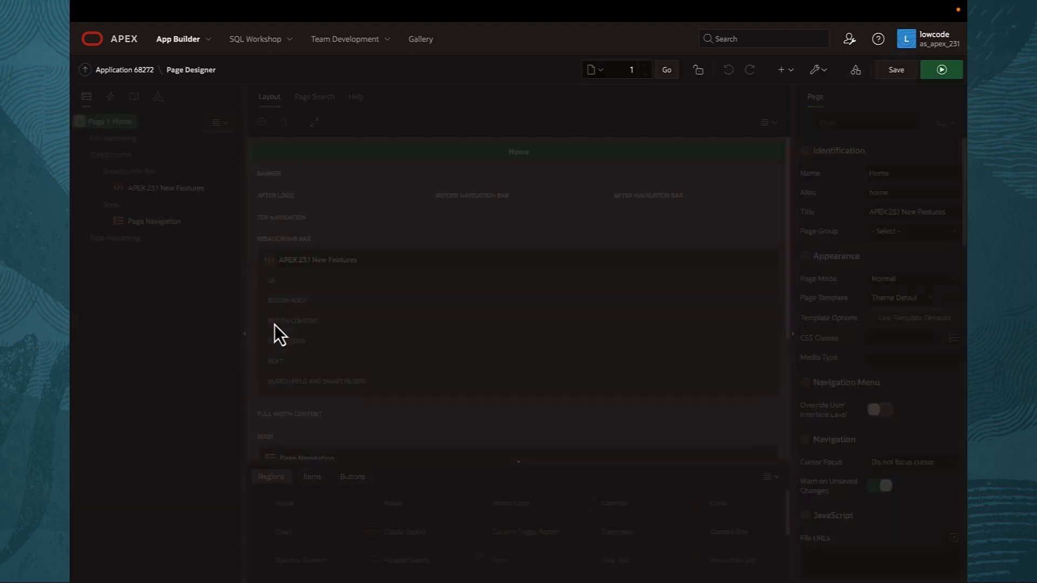
Add a page-load window.alert 'Welcome to the APEX 23.1 New Feature Demo App!', save and run, and dismiss it
{"action": "left_click", "coordinate": [953, 431]}
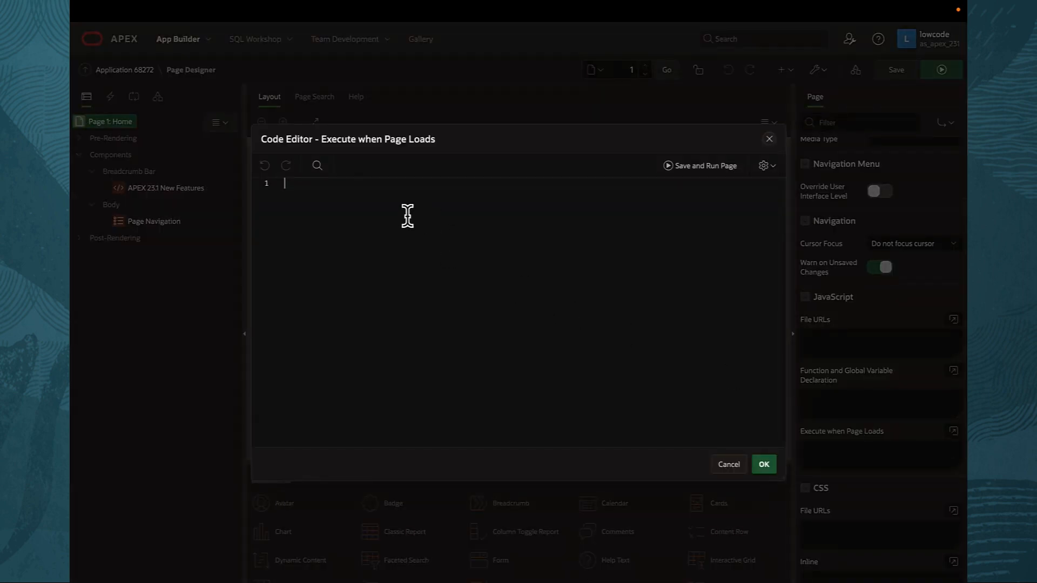
{"action": "type", "text": "window.alert(\"Welcome to the APEX 23.1 New Feature Demo App!\")"}
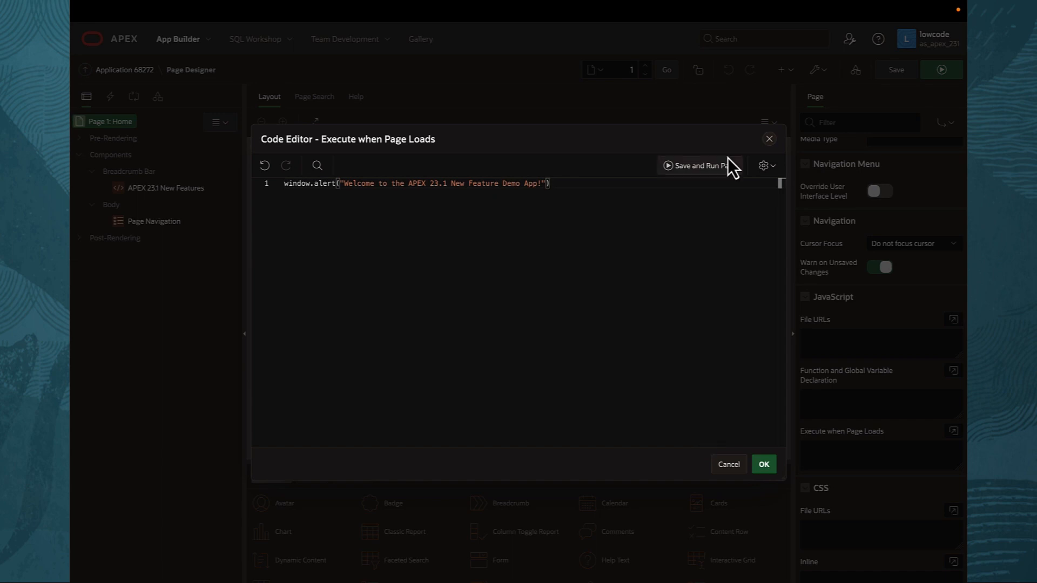
{"action": "left_click", "coordinate": [697, 165]}
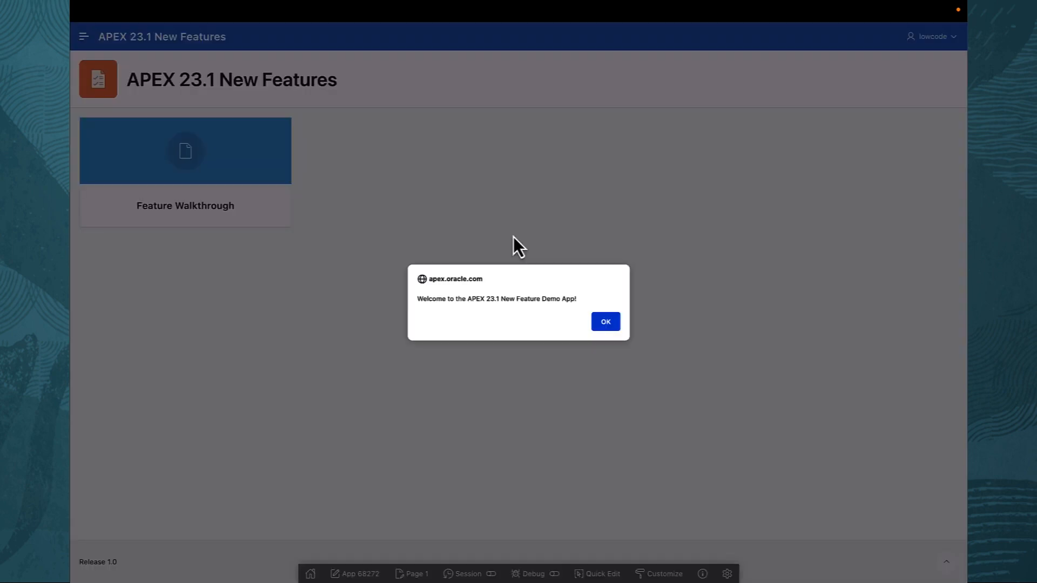
{"action": "mouse_move", "coordinate": [530, 306]}
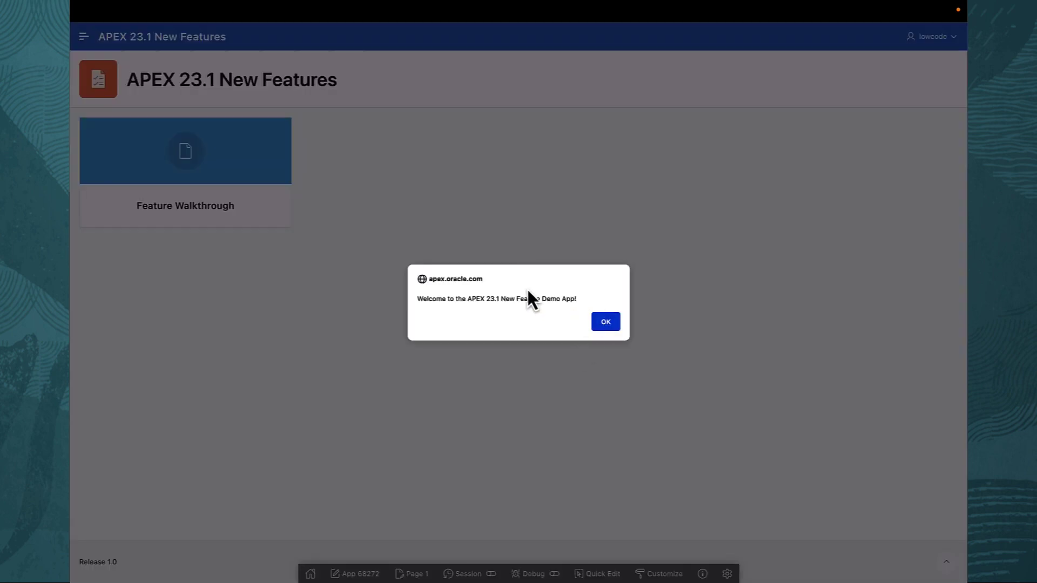
{"action": "left_click", "coordinate": [605, 322]}
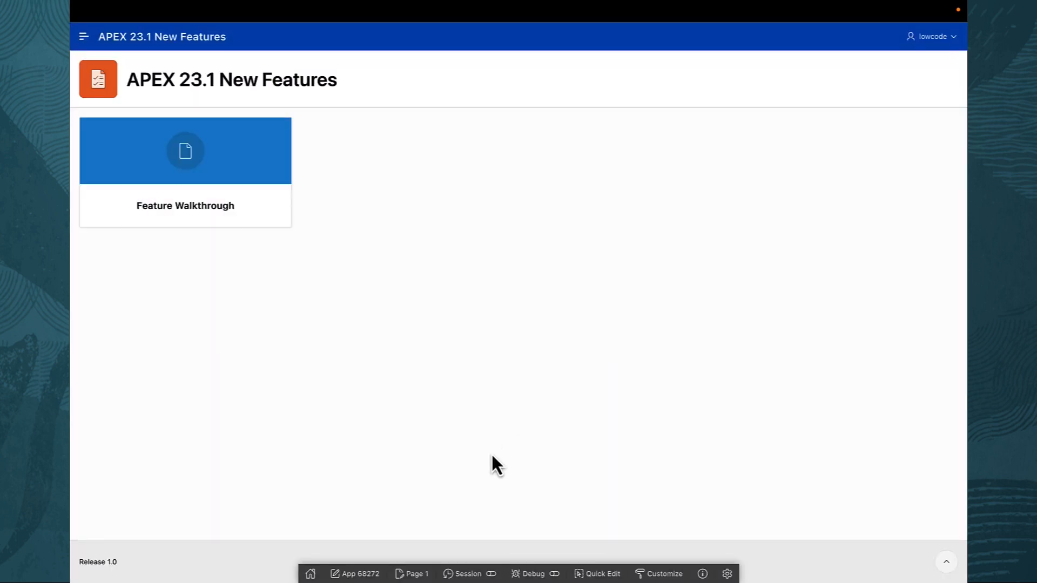
{"action": "mouse_move", "coordinate": [268, 297]}
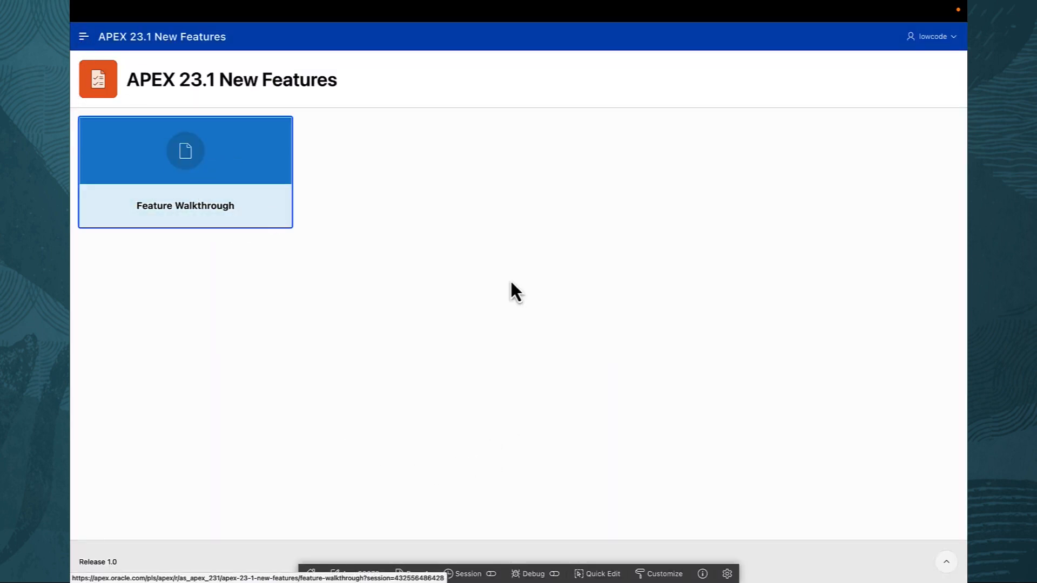
Open the Feature Walkthrough page, edit Page 2 in Page Designer, and select the Save and Run region
{"action": "left_click", "coordinate": [185, 150]}
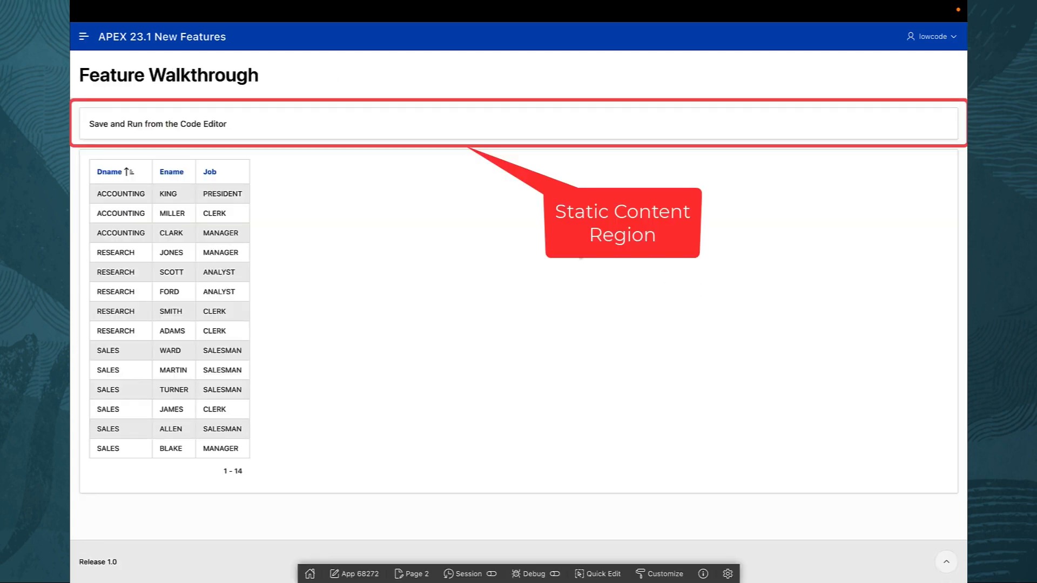
{"action": "mouse_move", "coordinate": [534, 147]}
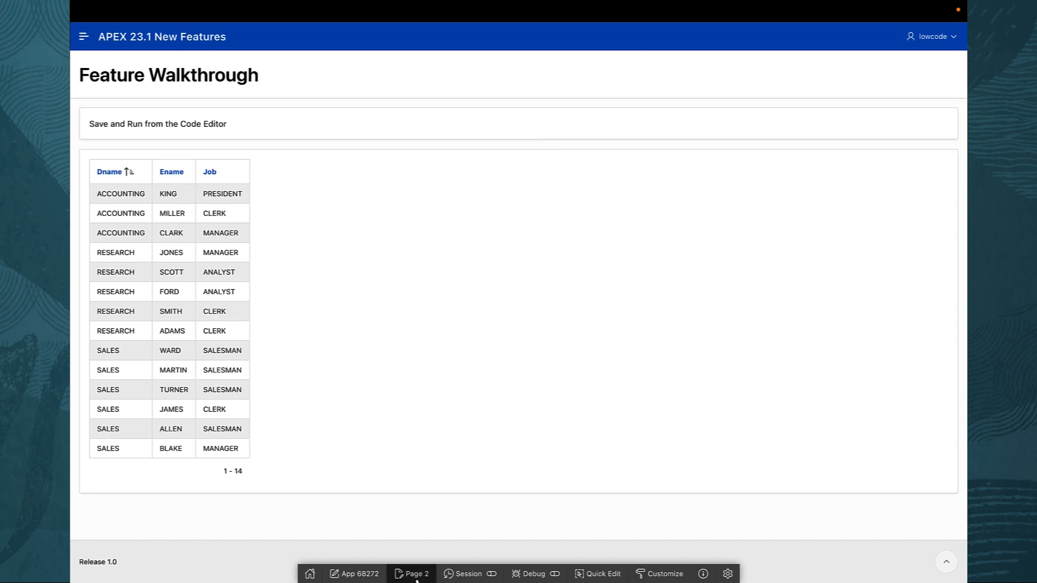
{"action": "left_click", "coordinate": [417, 573]}
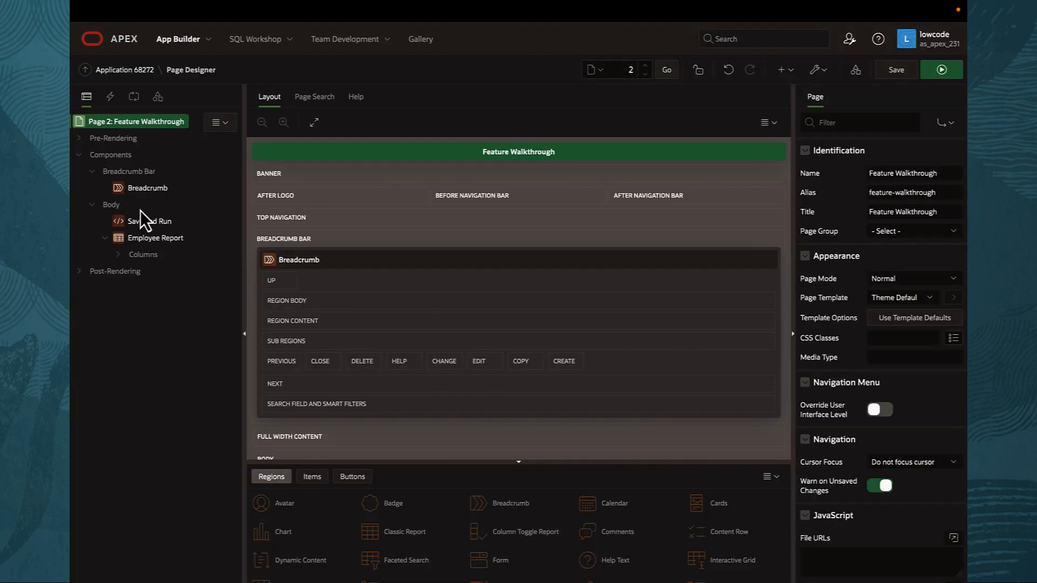
{"action": "left_click", "coordinate": [145, 220]}
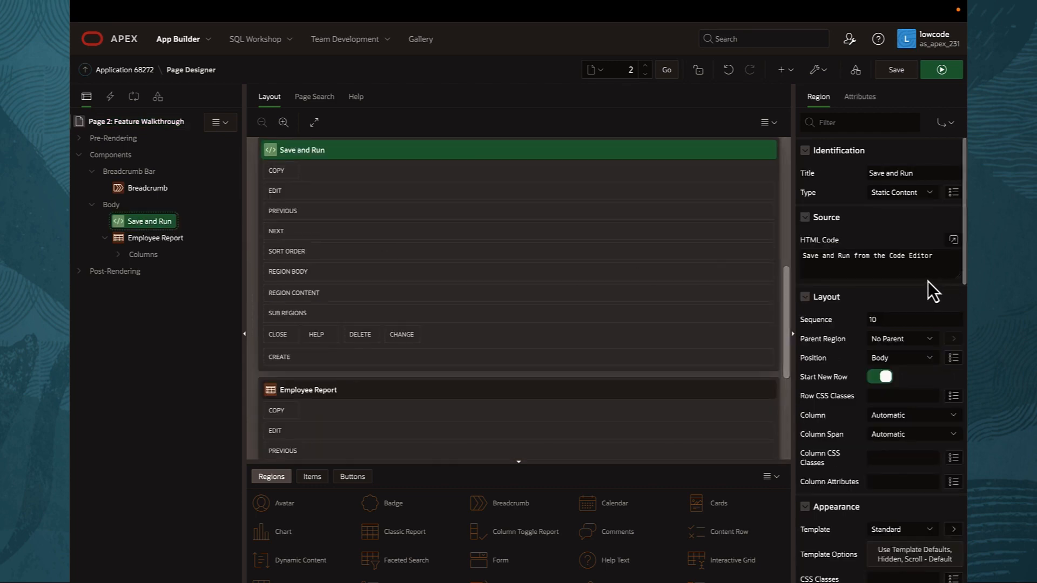
Wrap the region's HTML text in h1 tags and save and run the page
{"action": "left_click", "coordinate": [952, 240]}
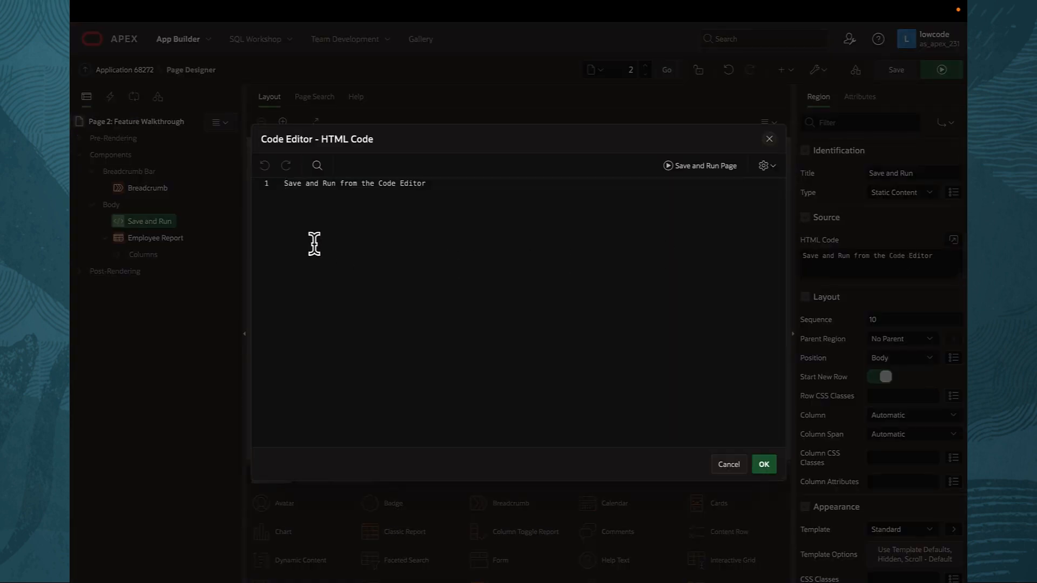
{"action": "type", "text": "<h1>"}
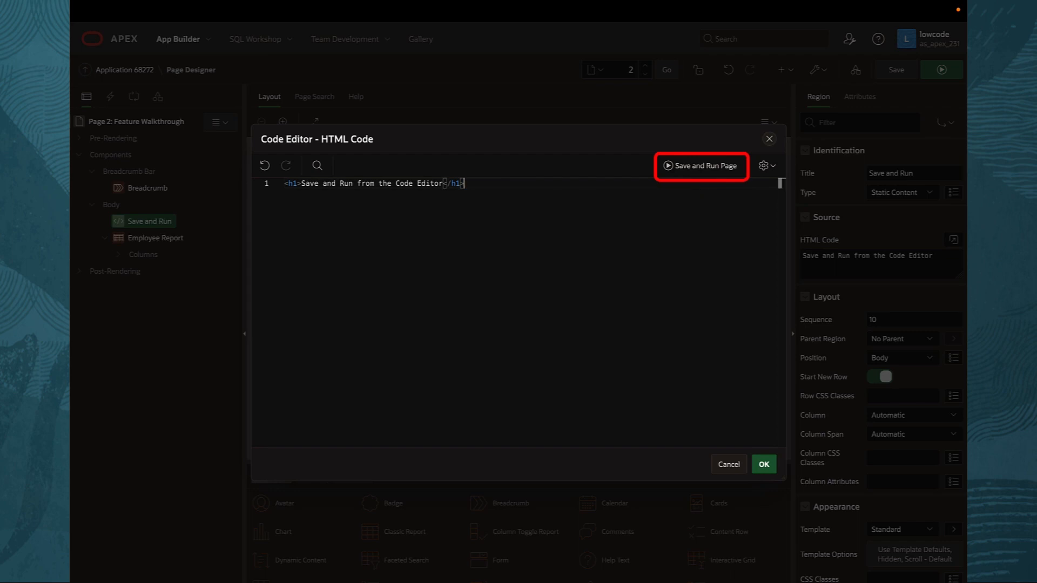
{"action": "mouse_move", "coordinate": [706, 183]}
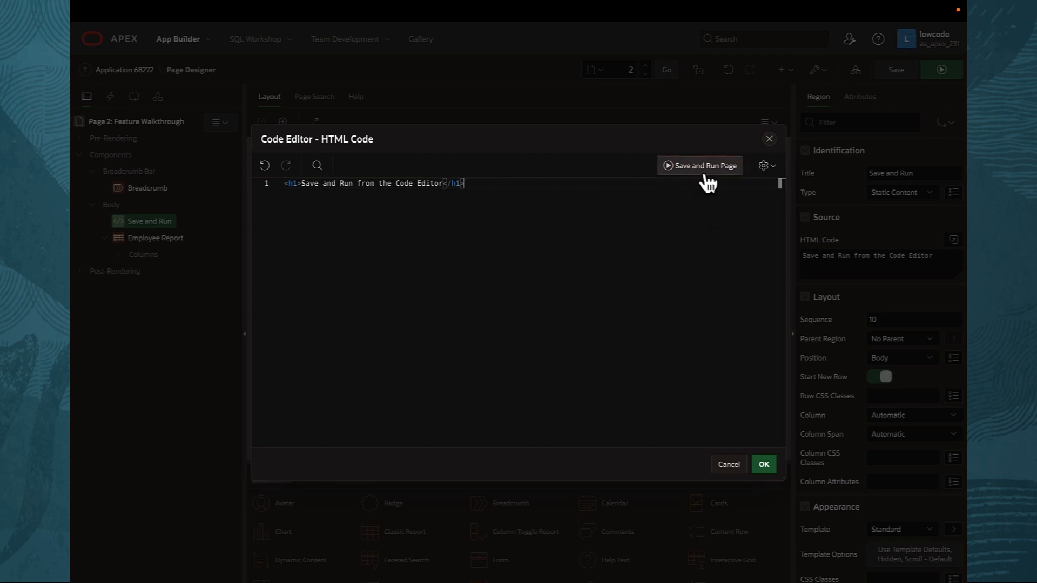
{"action": "left_click", "coordinate": [700, 165]}
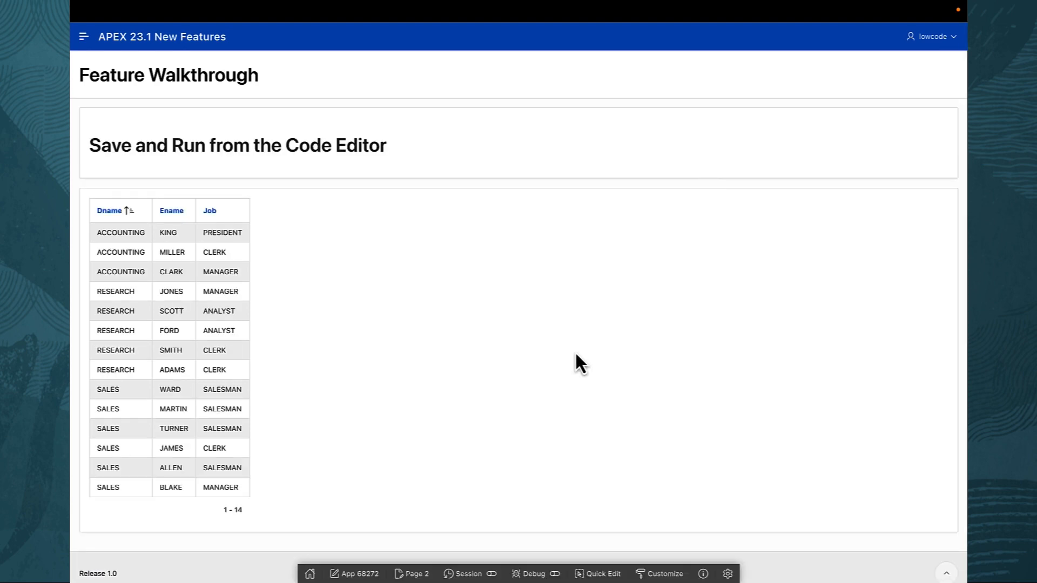
{"action": "mouse_move", "coordinate": [514, 527]}
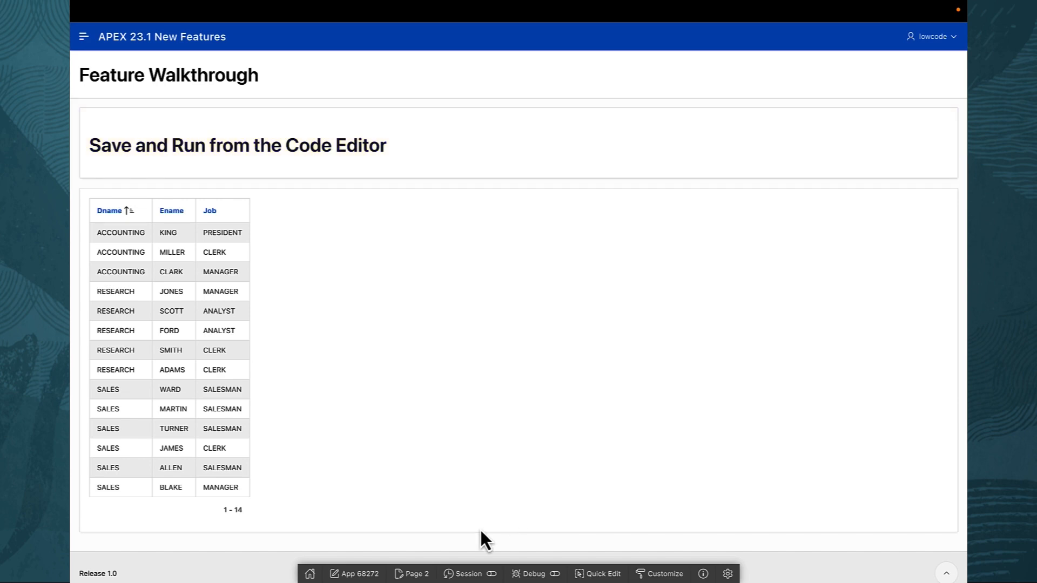
{"action": "mouse_move", "coordinate": [414, 574]}
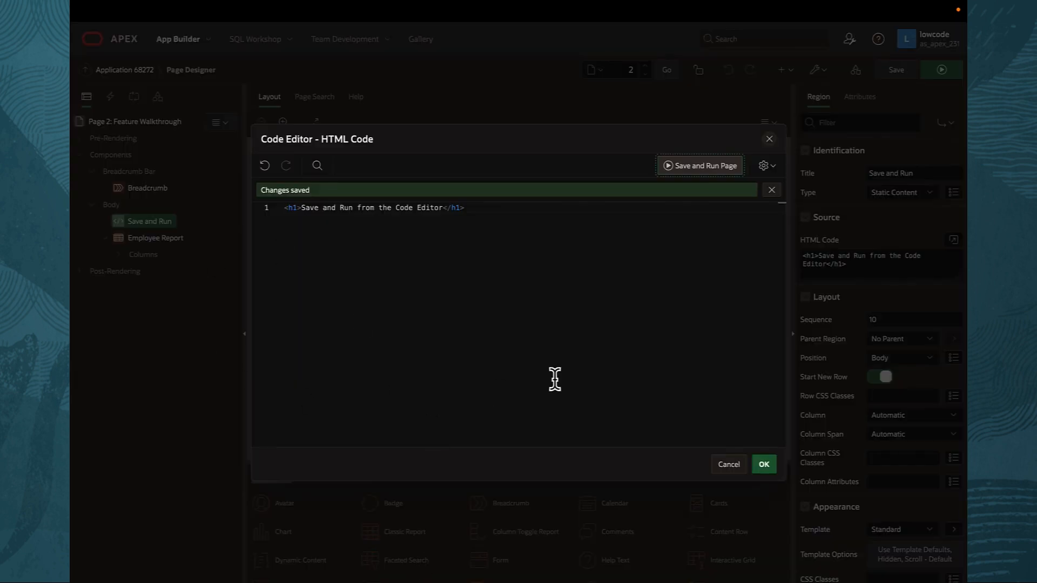
{"action": "mouse_move", "coordinate": [375, 257]}
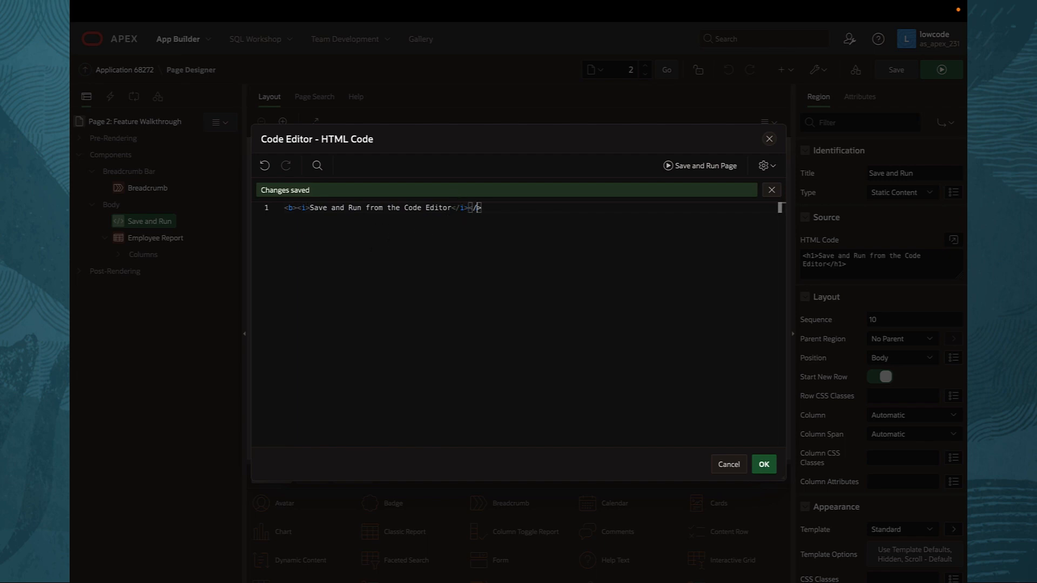
Replace the h1 tags with b and i tags and save and run the page
{"action": "type", "text": "/b"}
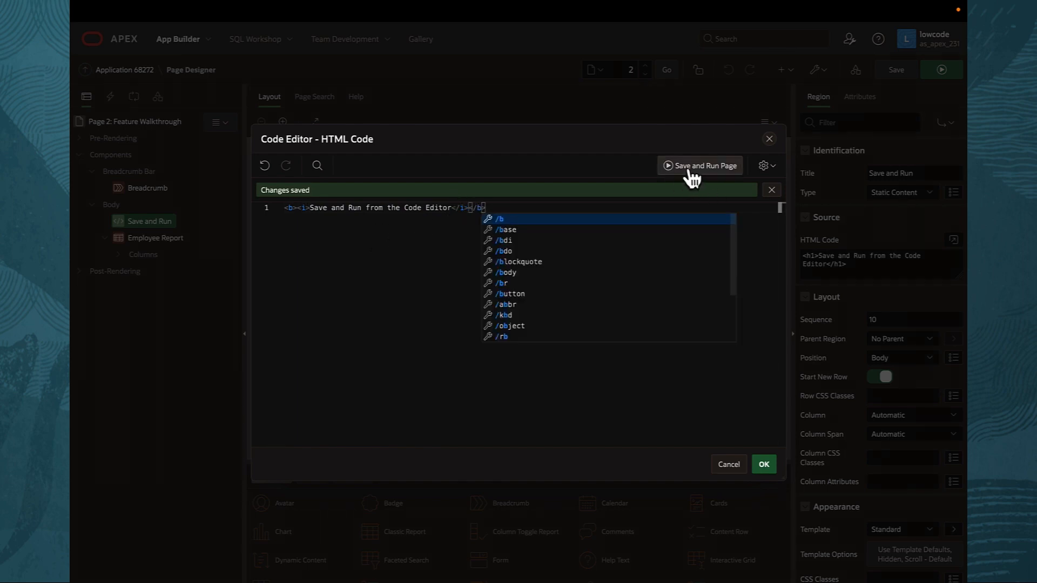
{"action": "left_click", "coordinate": [700, 165]}
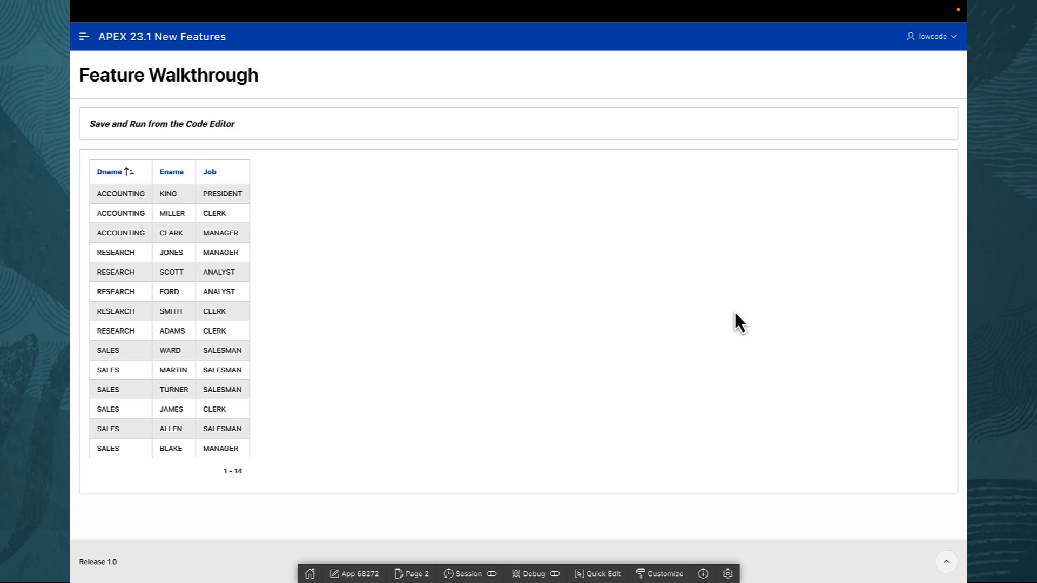
{"action": "mouse_move", "coordinate": [417, 573]}
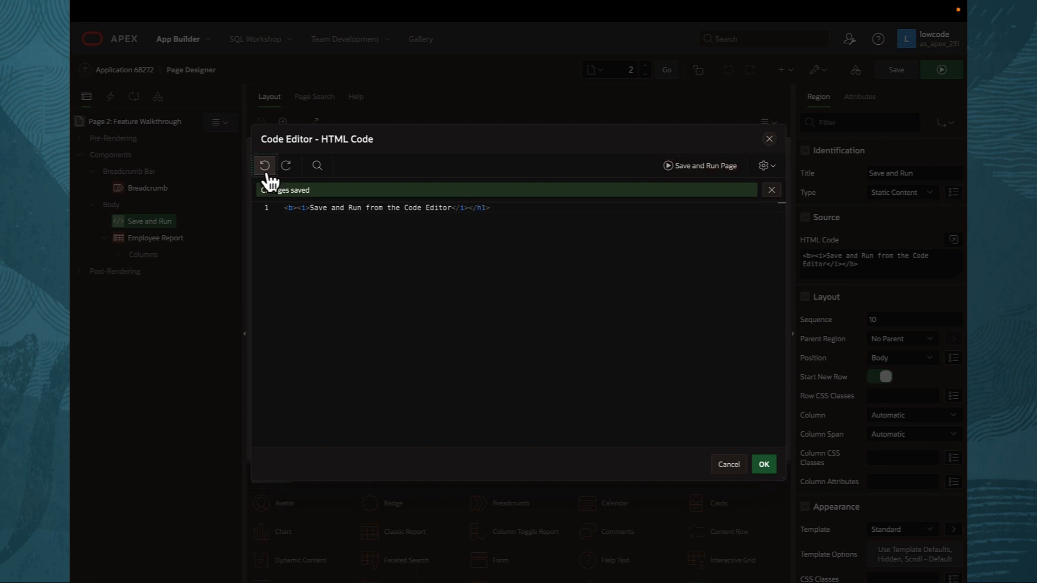
Undo the italic edits so the text is only bold, then save and run the page
{"action": "left_click", "coordinate": [265, 166]}
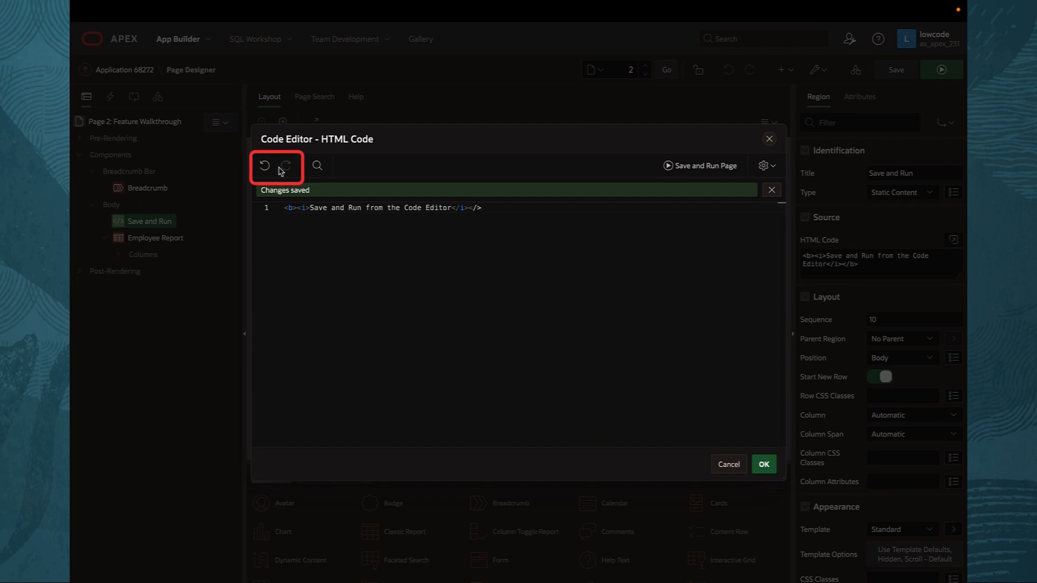
{"action": "left_click", "coordinate": [700, 165]}
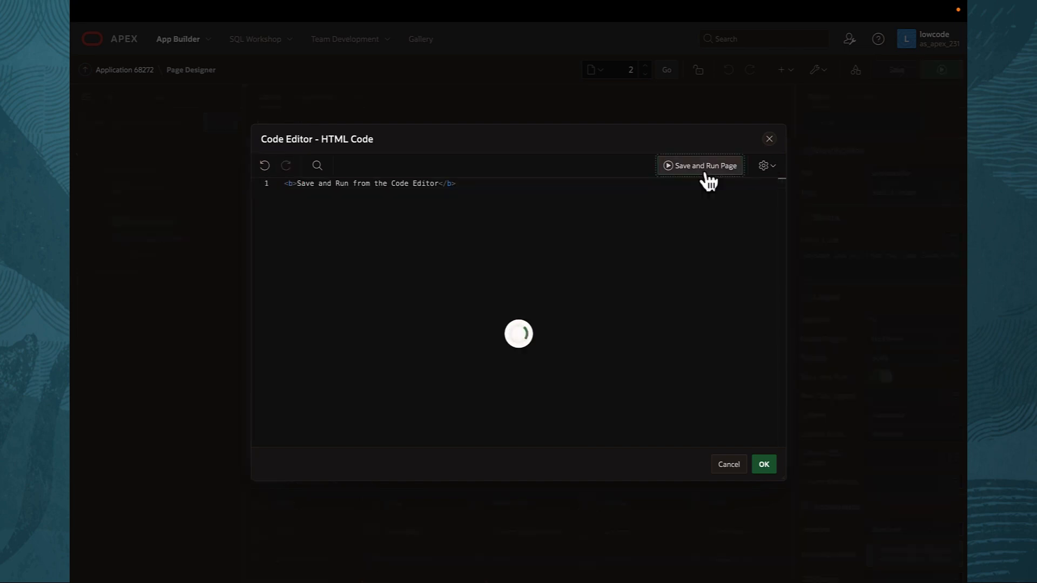
{"action": "left_click", "coordinate": [700, 165]}
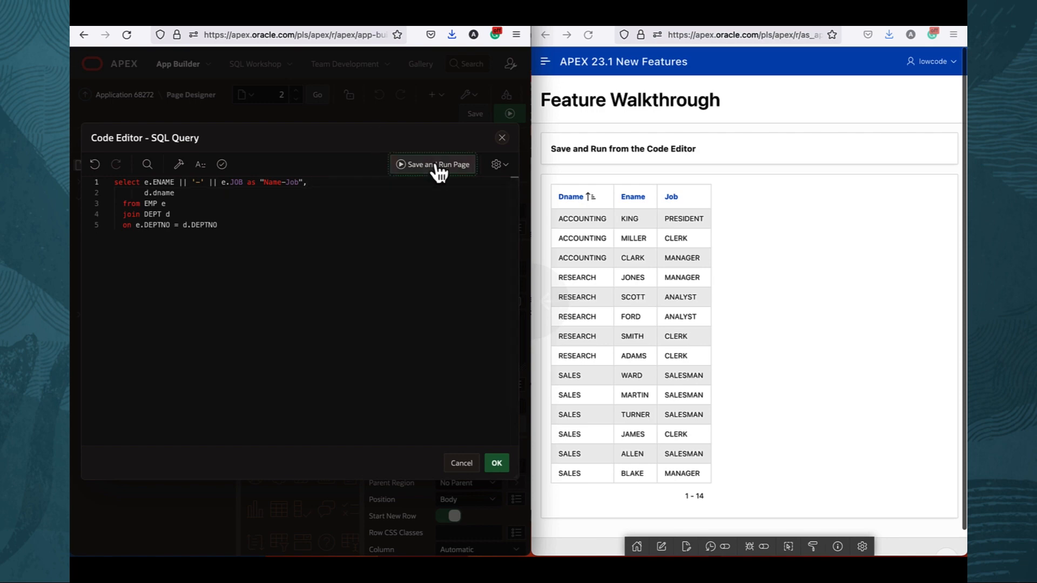
Save the query concatenating ENAME and JOB as "Name-Job" and run the page
{"action": "left_click", "coordinate": [432, 164]}
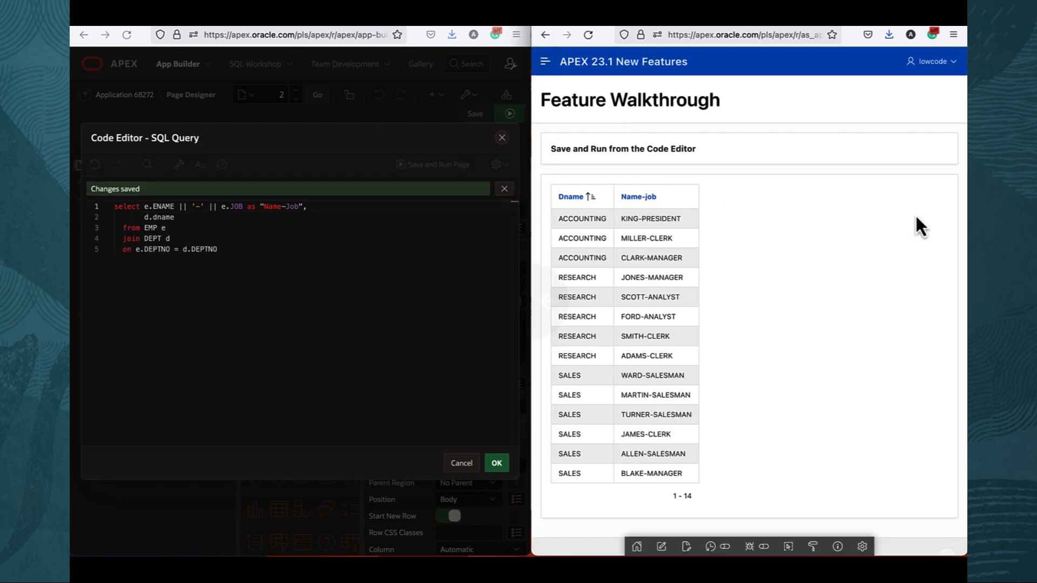